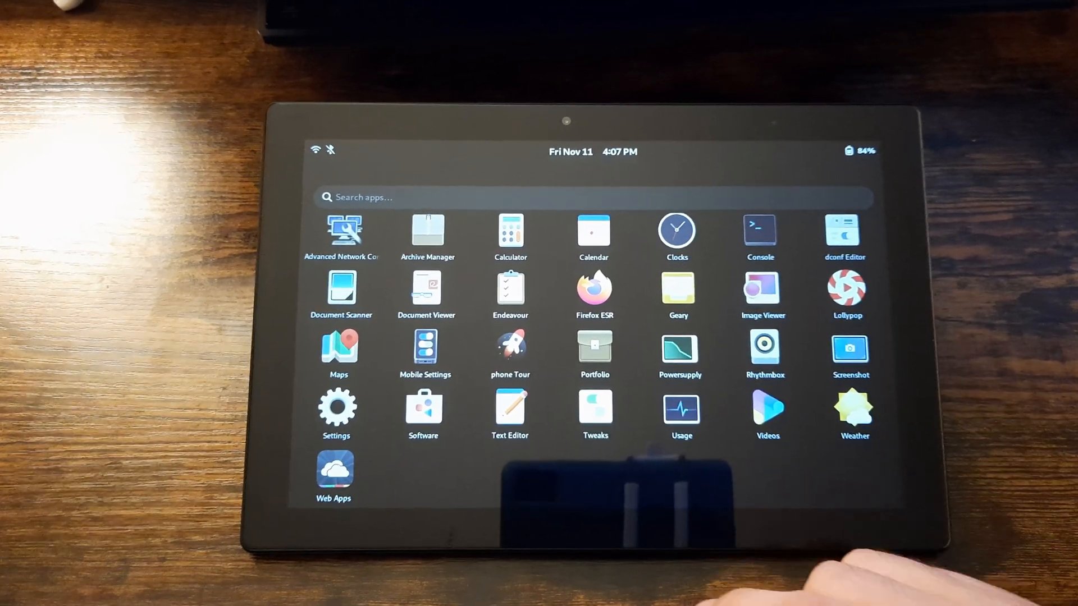
# Check RAM in the resource monitor, then show Settings' Sound page with Jasper Lake HD Audio speakers
pyautogui.click(681, 410)
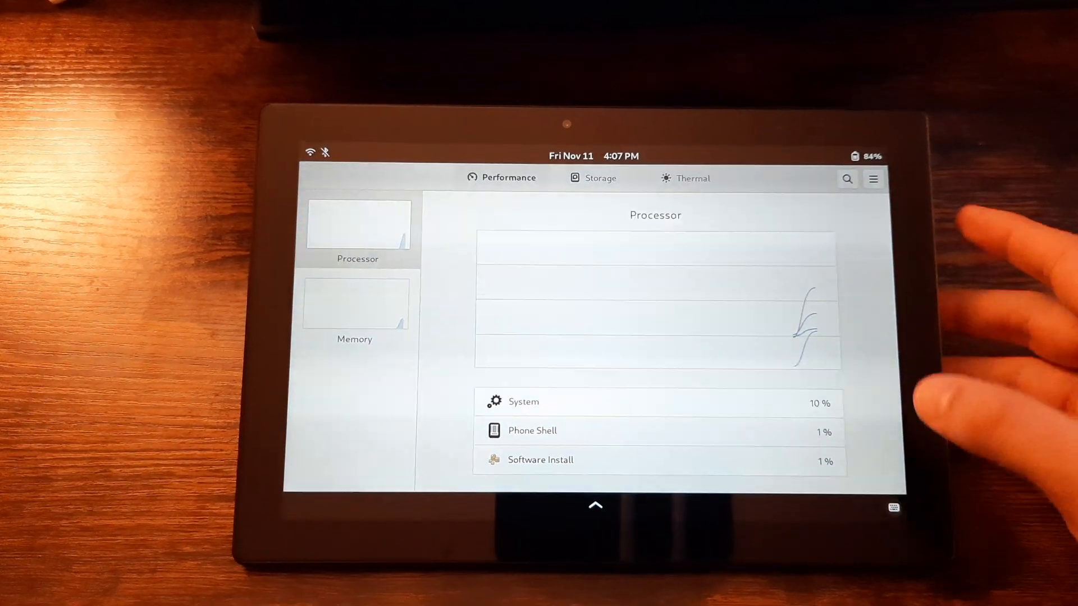
pyautogui.click(358, 303)
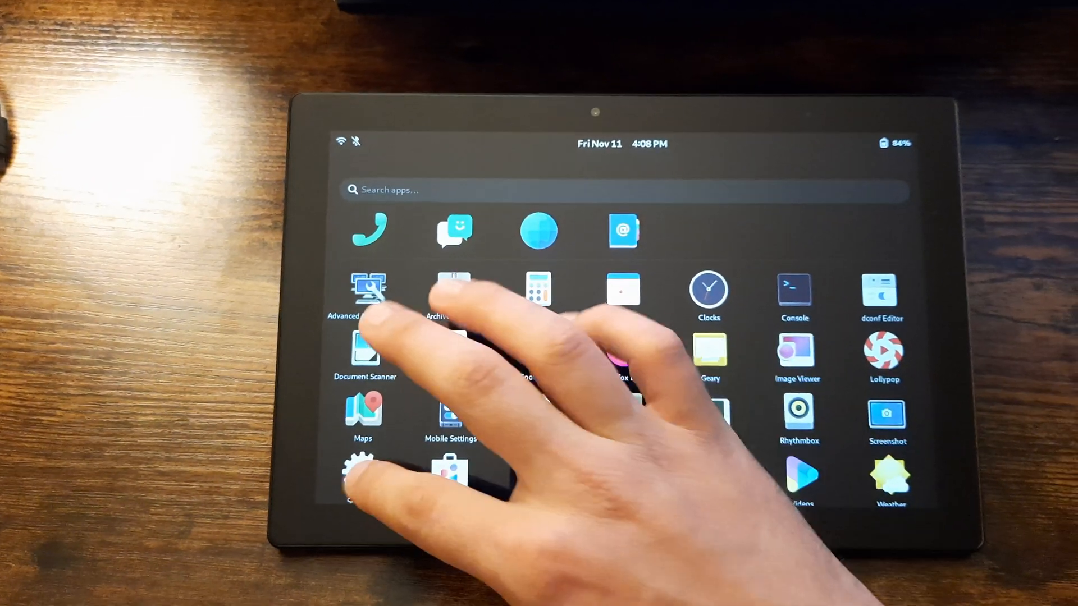
pyautogui.click(368, 474)
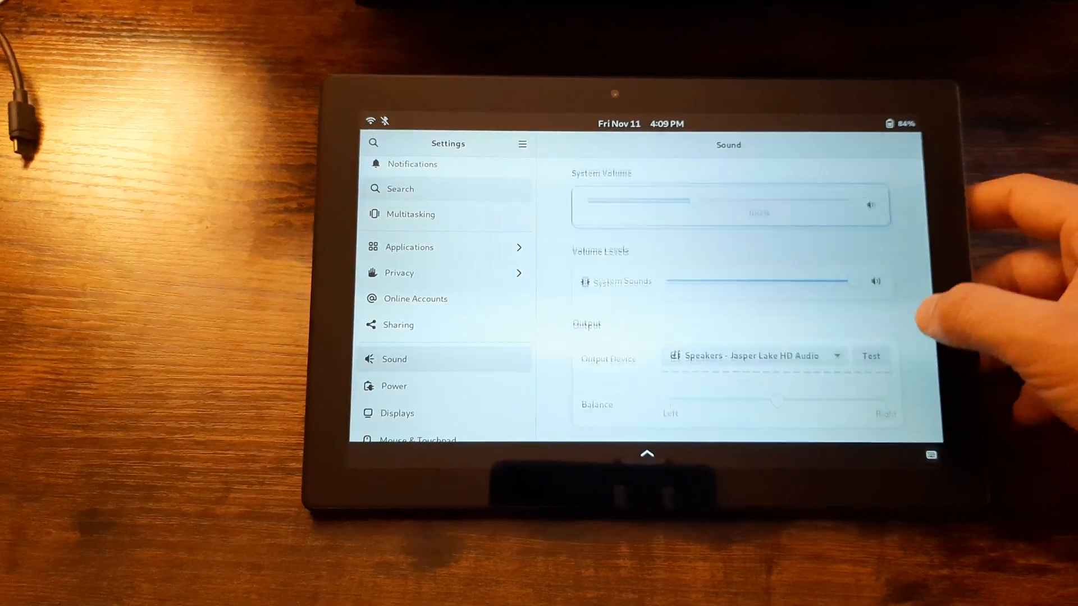
pyautogui.scroll(-3)
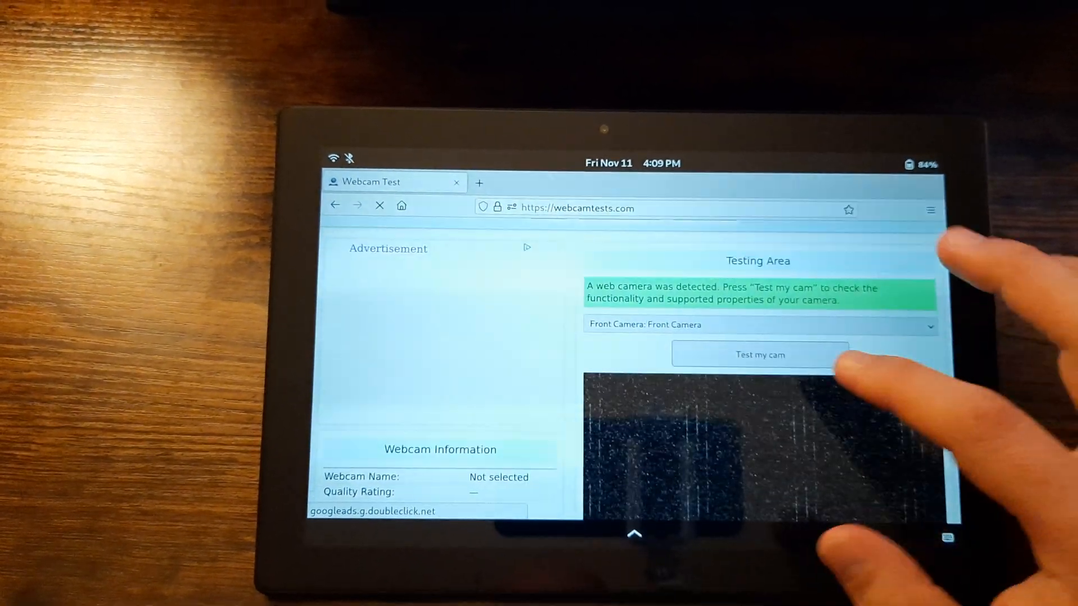
# Test the Front Camera on webcamtests.com, then switch back to Settings' Sound page
pyautogui.click(759, 354)
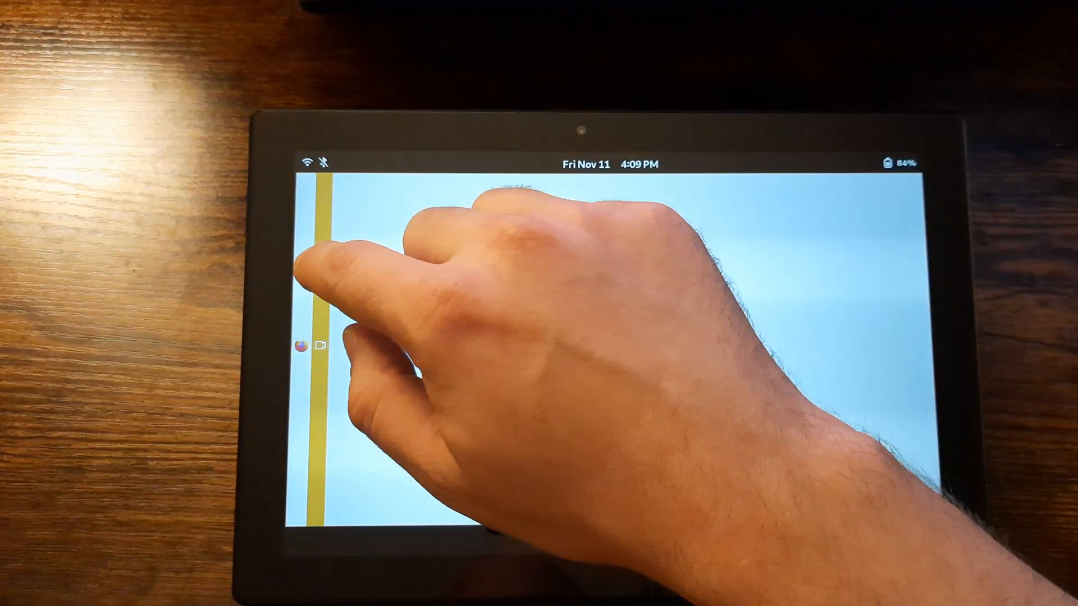
pyautogui.click(303, 346)
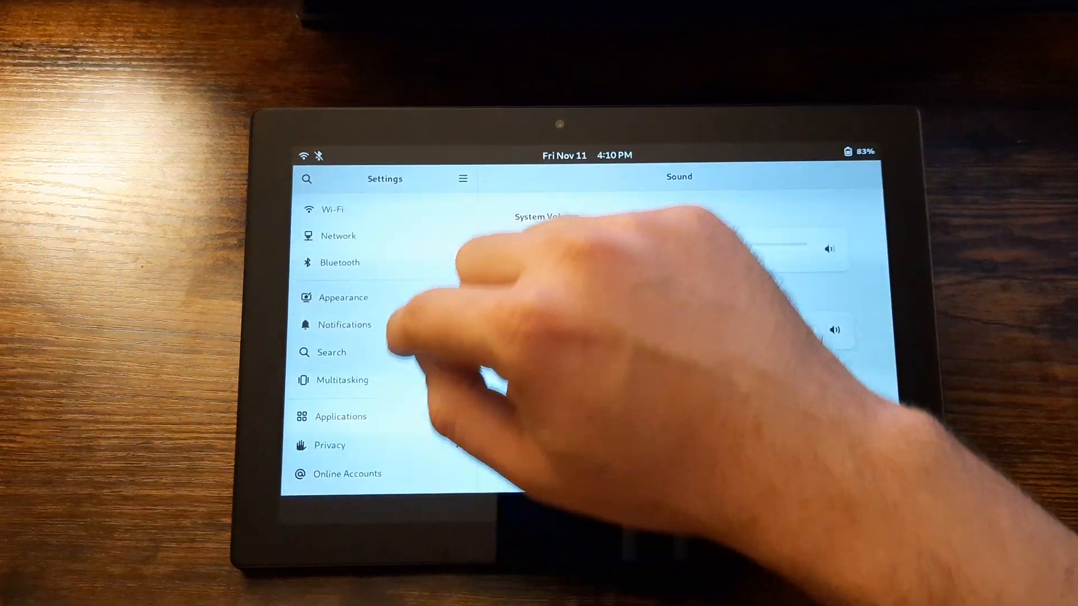
# Show the Power page's Power Mode and Power Saving Options in Settings
pyautogui.scroll(-3)
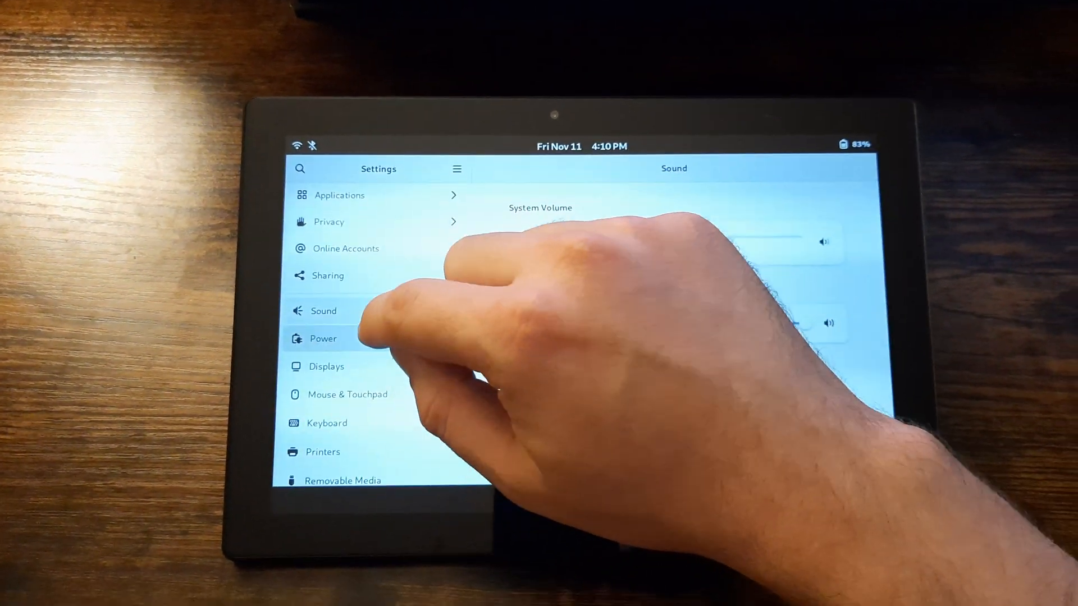
pyautogui.click(323, 337)
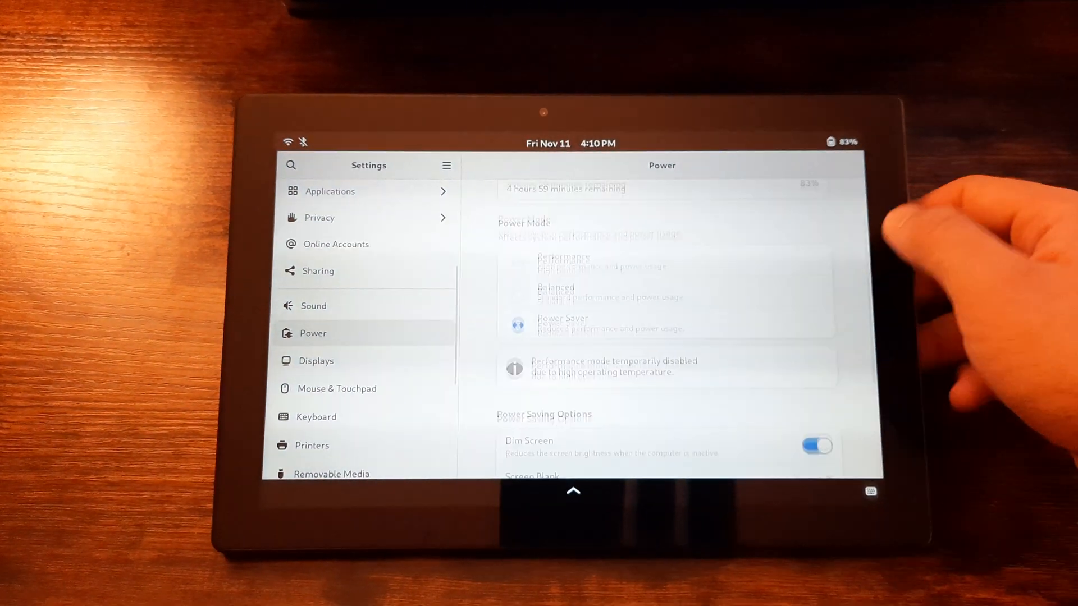
pyautogui.scroll(-3)
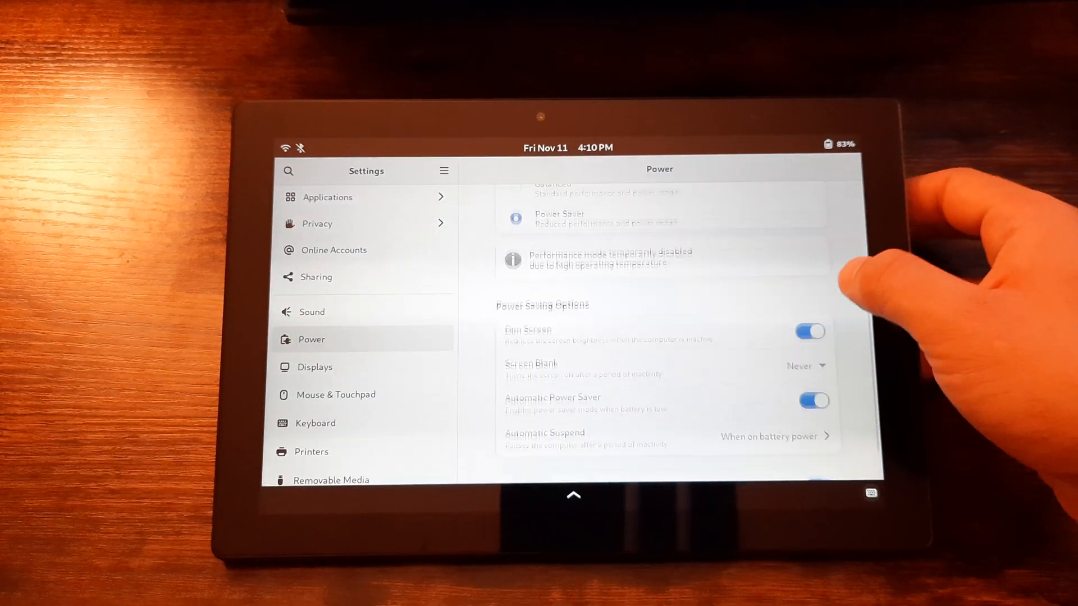
pyautogui.click(767, 436)
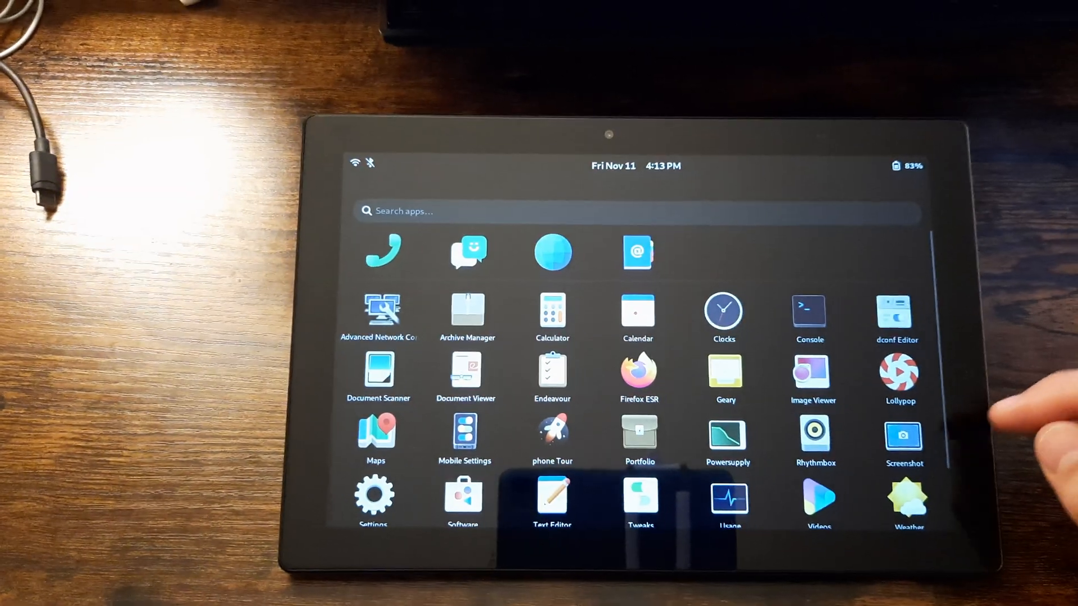
# Scroll the Phosh app grid to reveal the app row below Settings and Software
pyautogui.scroll(-3)
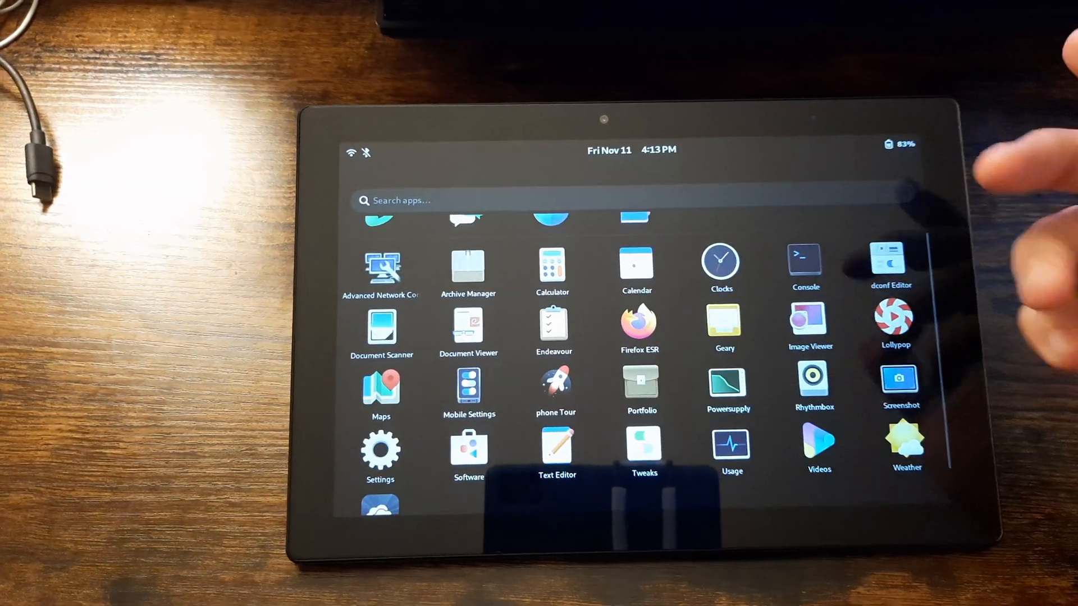